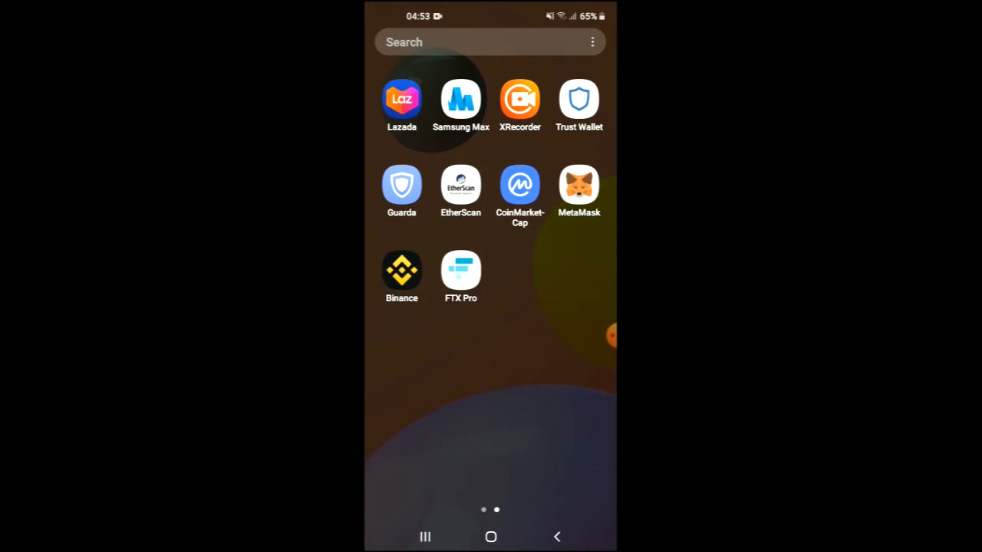
Open the Android recent-apps switcher showing CoinMarketCap's RushMoon stats page.
{"action": "left_click", "coordinate": [579, 99]}
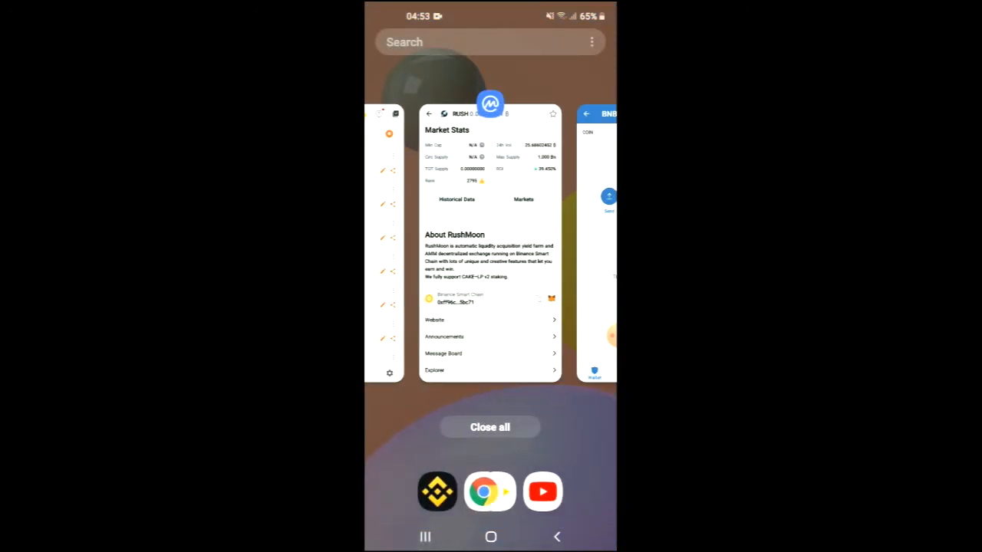
Return to CoinMarketCap and open Lonelyfans (LOF) from Recent Searches.
{"action": "left_click", "coordinate": [490, 241]}
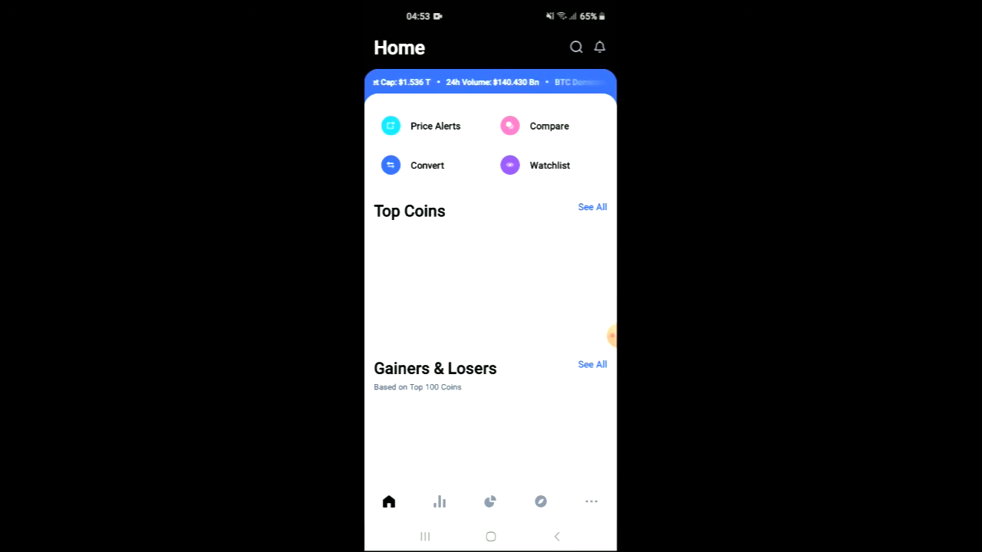
{"action": "left_click", "coordinate": [576, 47]}
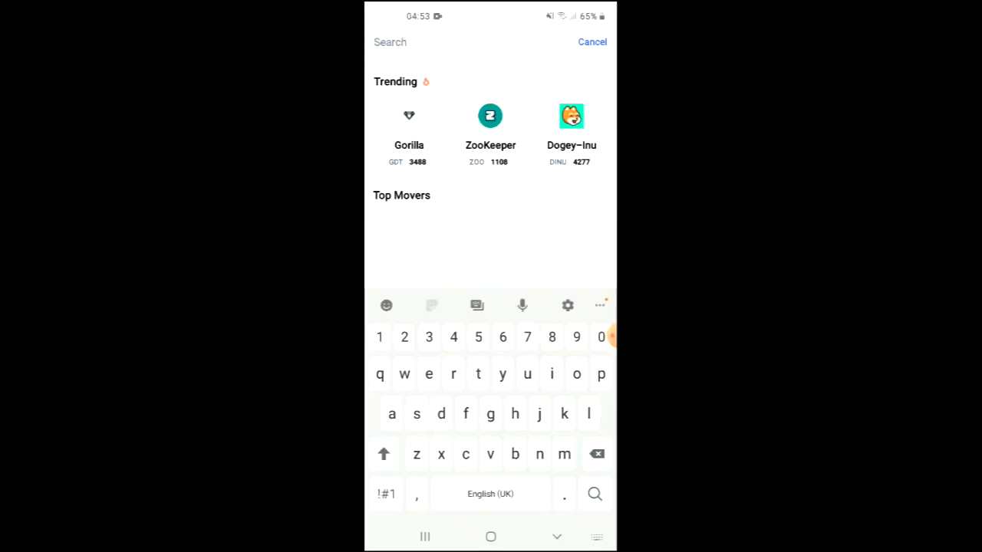
{"action": "left_click", "coordinate": [557, 537]}
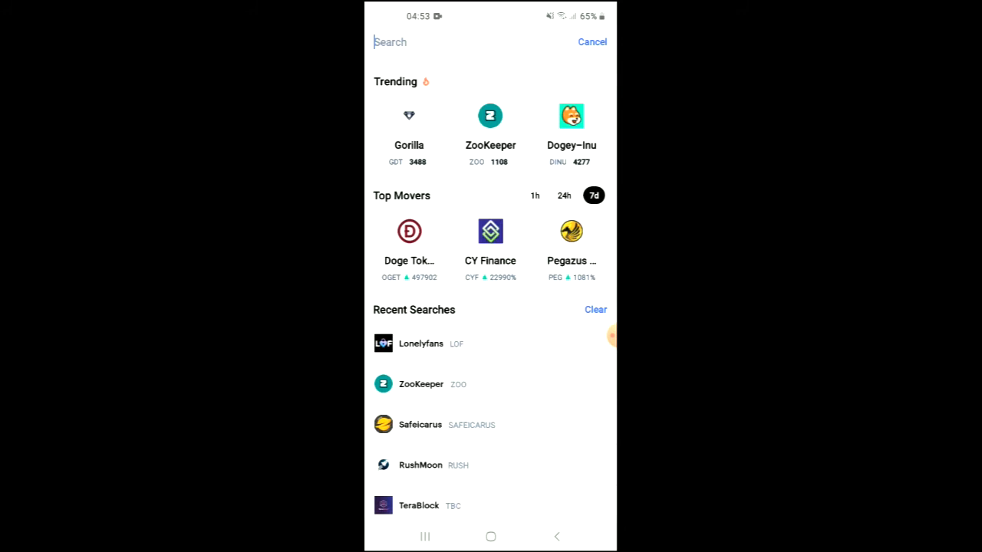
{"action": "left_click", "coordinate": [421, 344]}
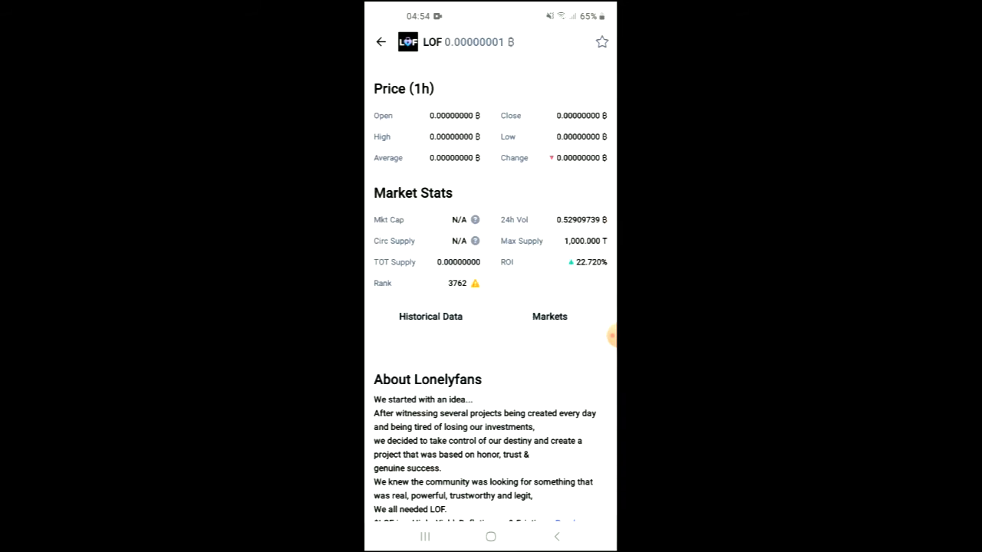
Scroll to the Binance Smart Chain address and copy Lonelyfans' contract address.
{"action": "scroll", "scroll_direction": "down", "scroll_amount": 3}
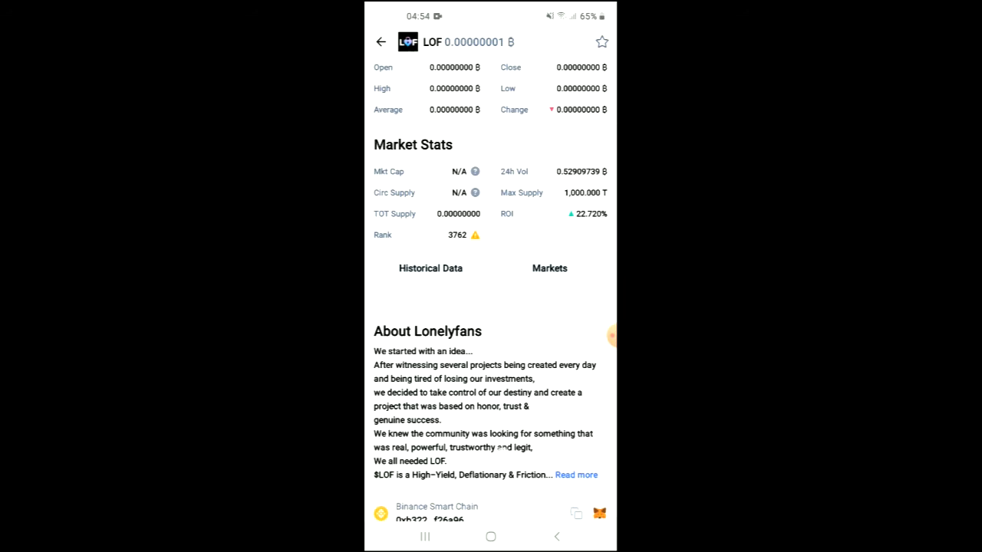
{"action": "scroll", "scroll_direction": "down", "scroll_amount": 3}
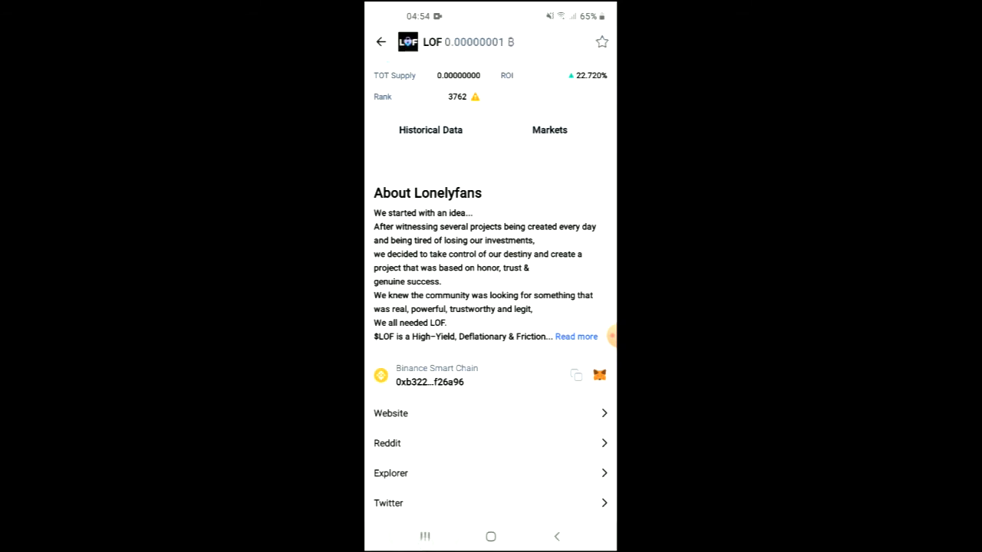
{"action": "left_click", "coordinate": [381, 42]}
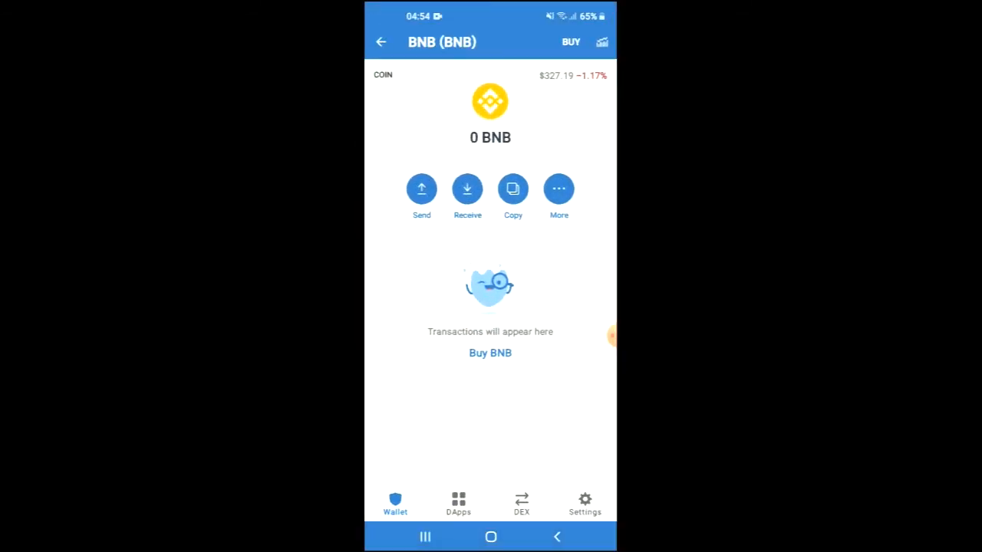
Launch PancakeSwap from the Popular section of Trust Wallet's DApps tab.
{"action": "left_click", "coordinate": [458, 504]}
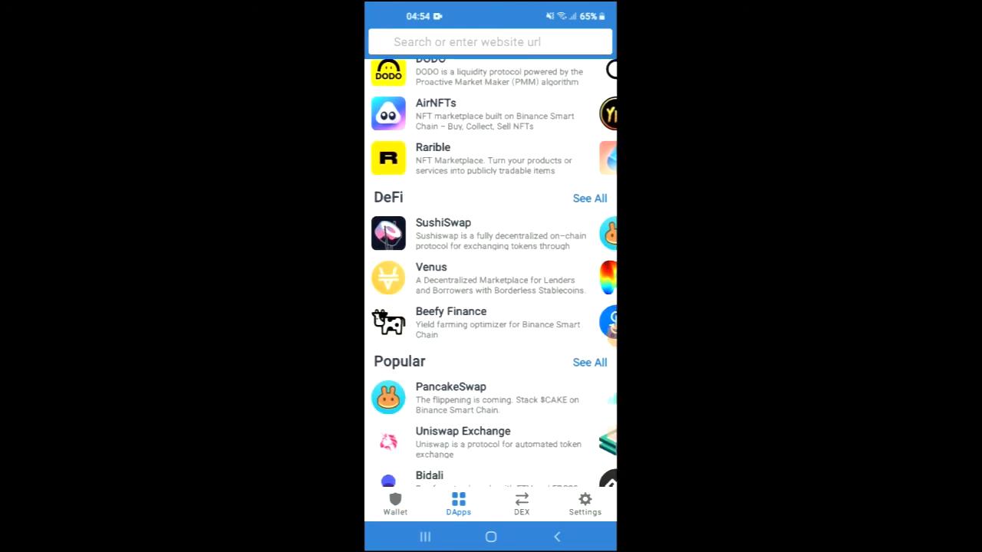
{"action": "scroll", "scroll_direction": "down", "scroll_amount": 3}
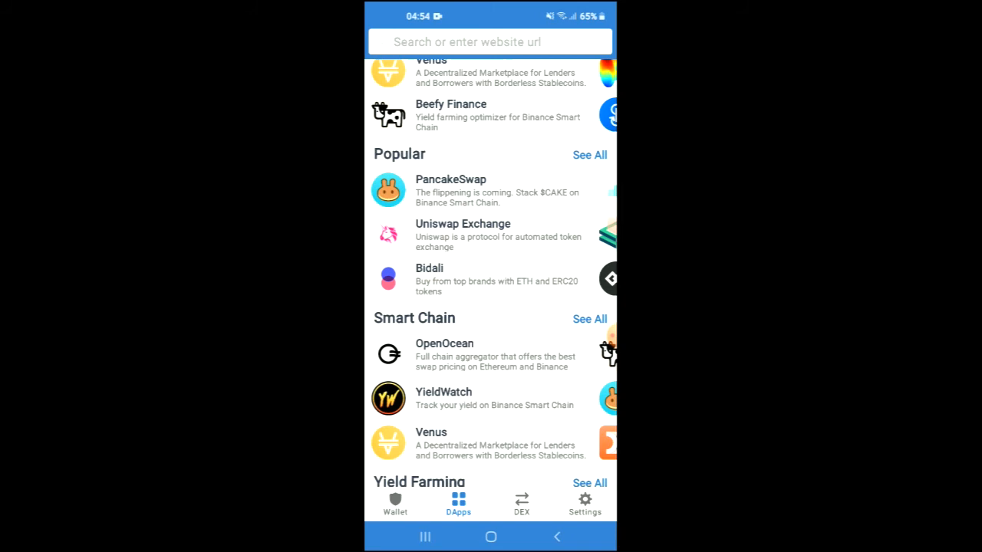
{"action": "left_click", "coordinate": [451, 191]}
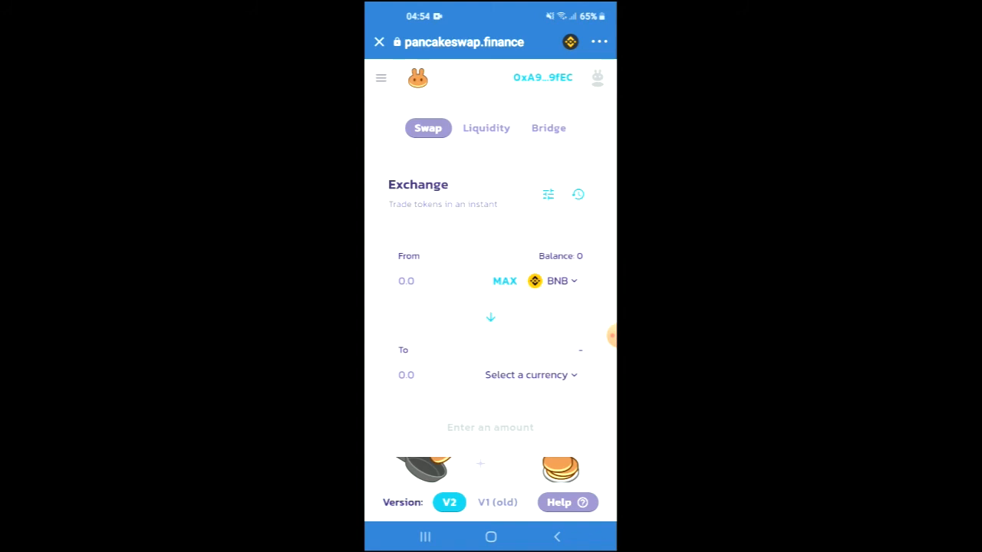
Paste the Lonelyfans contract address into the To token search.
{"action": "left_click", "coordinate": [526, 374]}
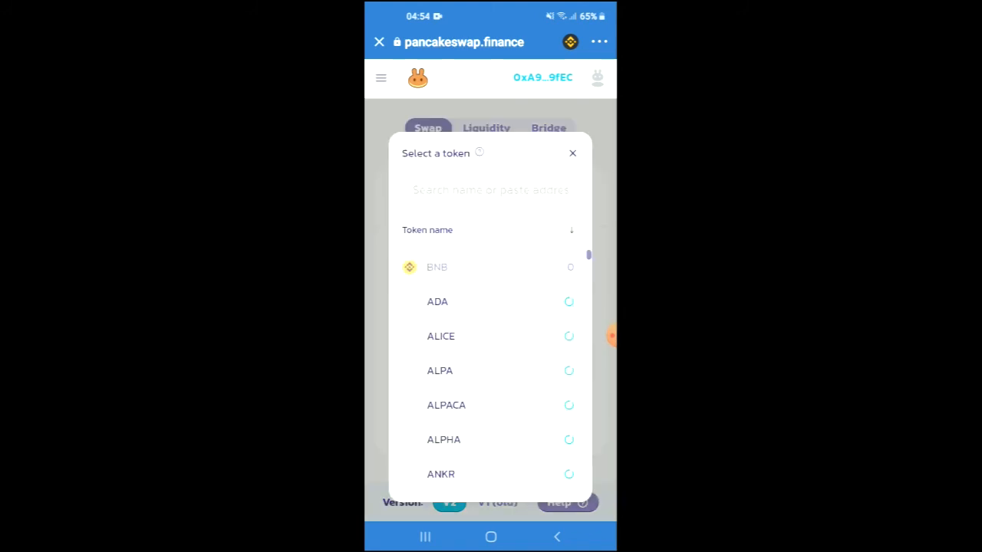
{"action": "left_click", "coordinate": [490, 190]}
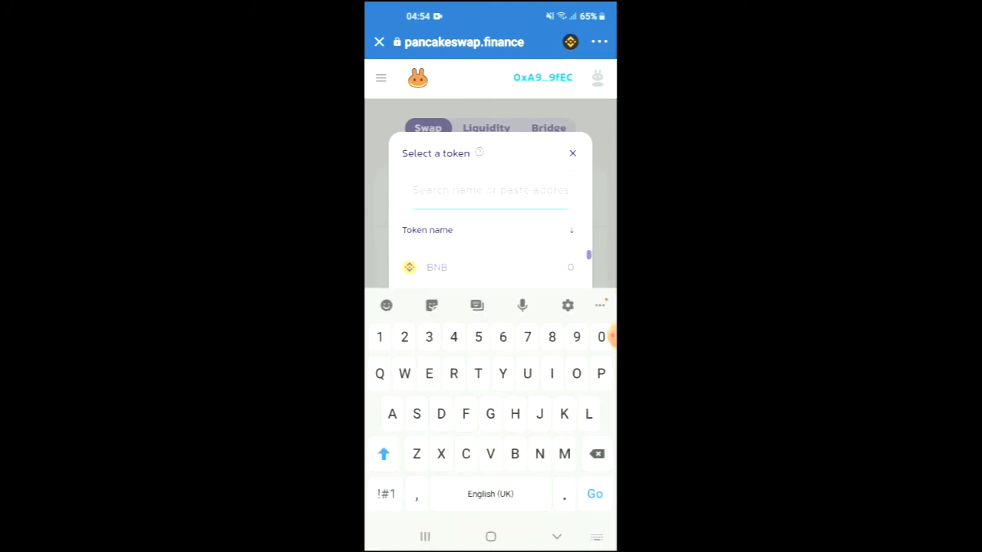
{"action": "type", "text": "BecA76dEA1eaD278Ef26A96"}
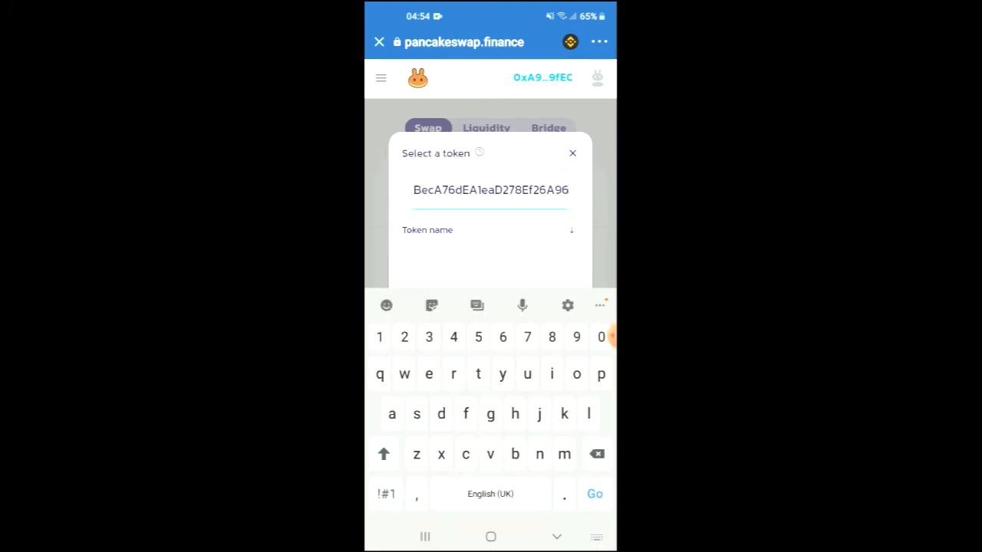